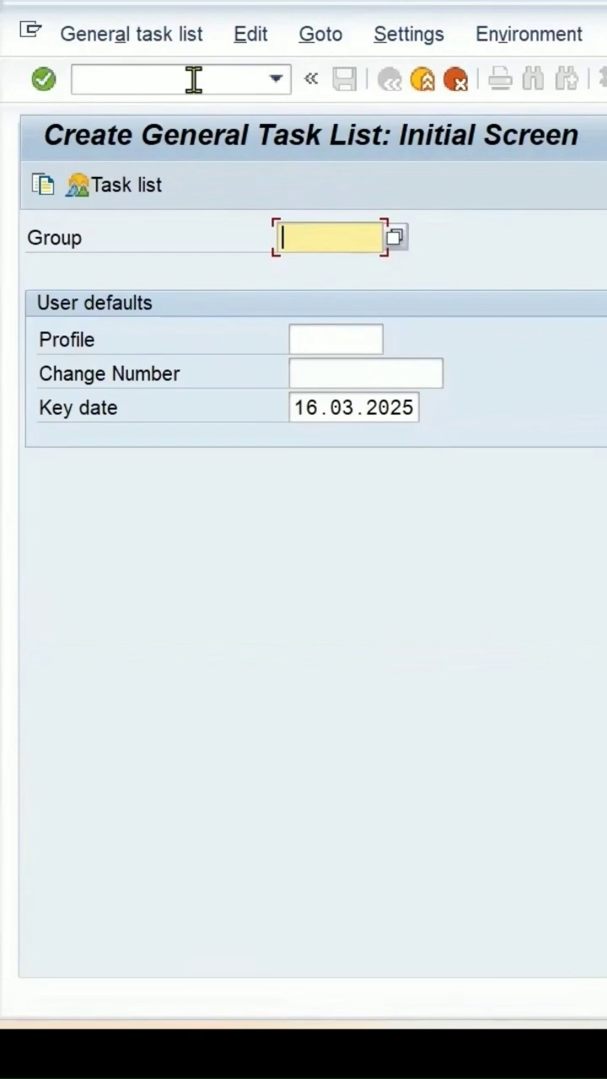
pyautogui.moveTo(125, 343)
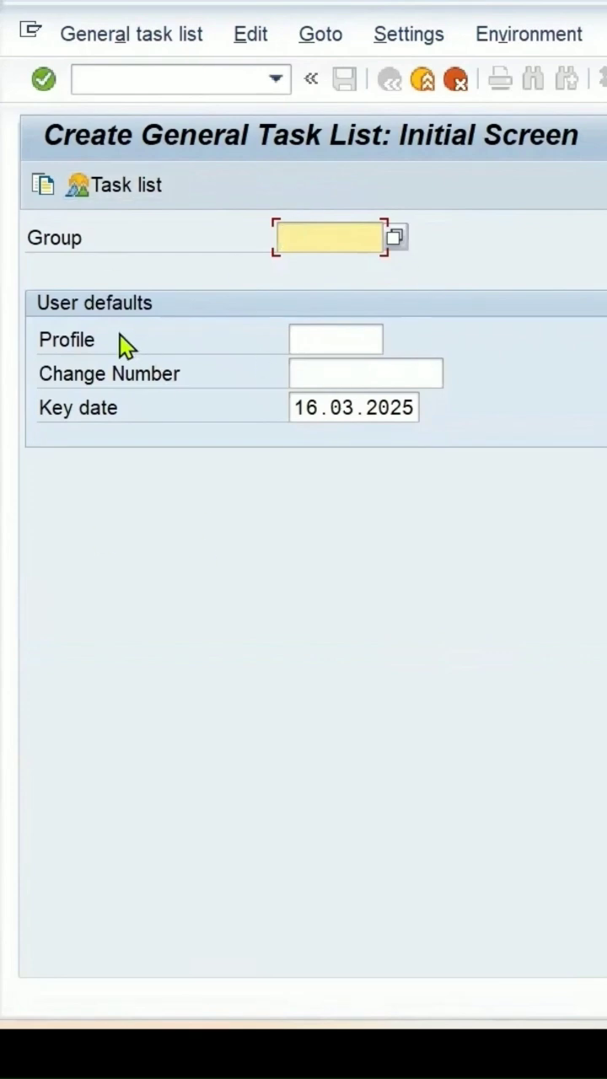
pyautogui.moveTo(182, 228)
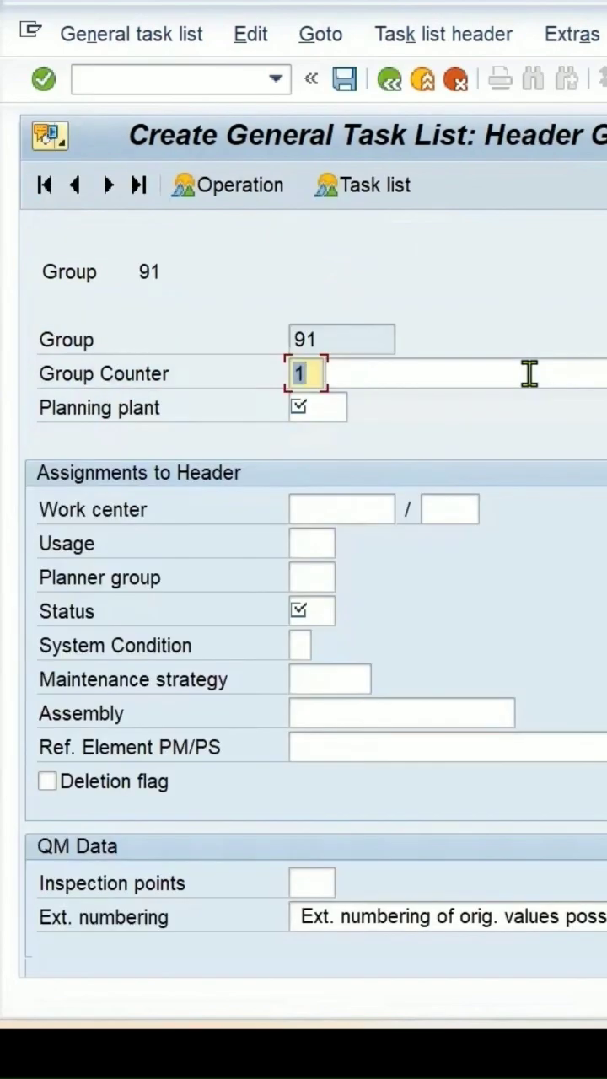
pyautogui.moveTo(344, 374)
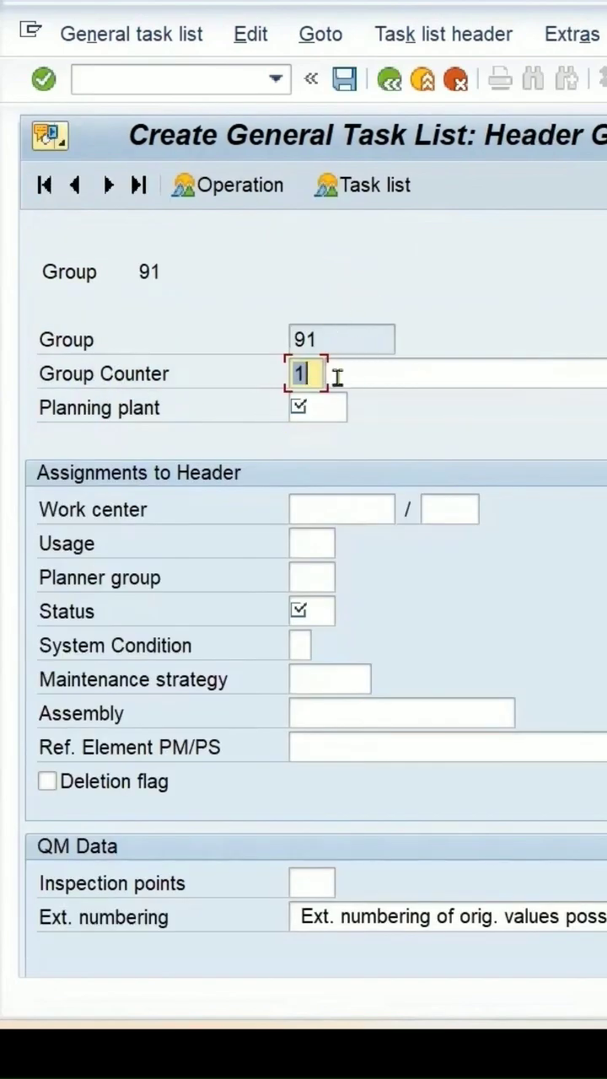
# Step: Set planning plant 1000, work center 5001, usage 4, status 4 and maintenance strategy A in the header
pyautogui.click(317, 408)
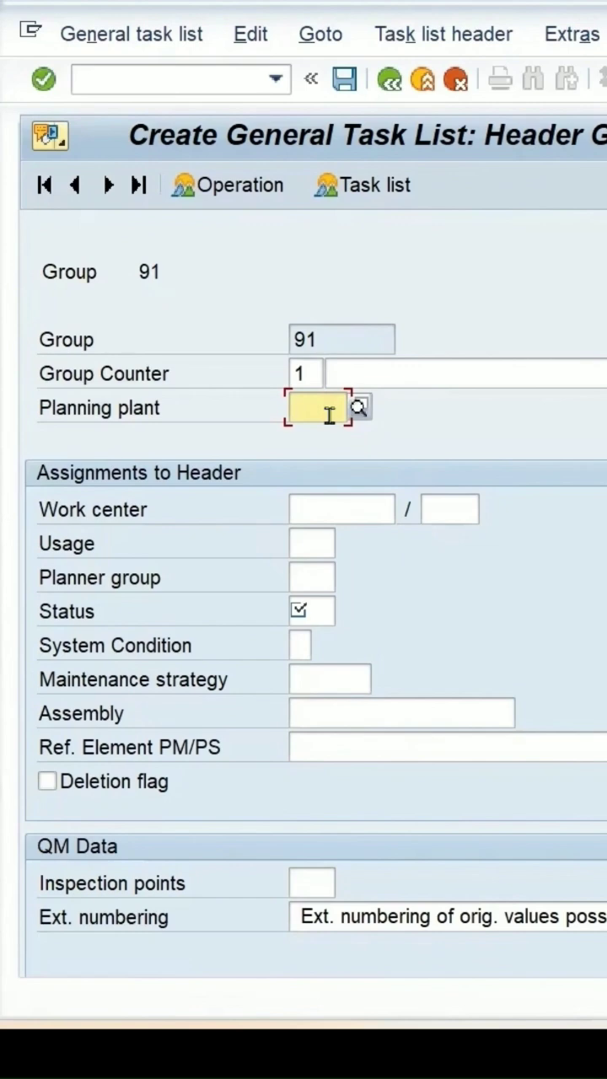
pyautogui.write('1000')
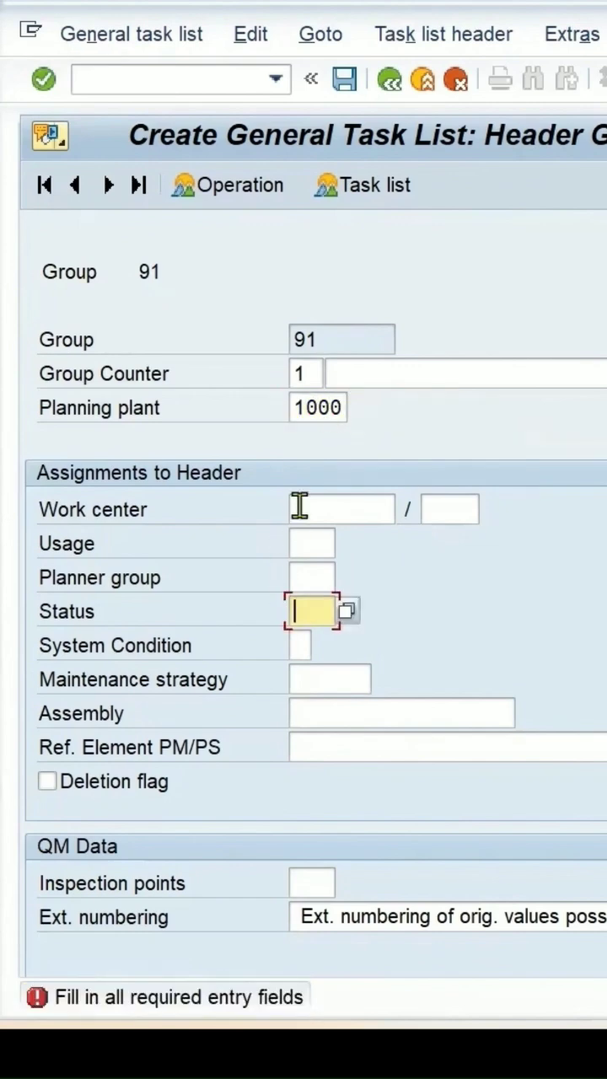
pyautogui.write('5001')
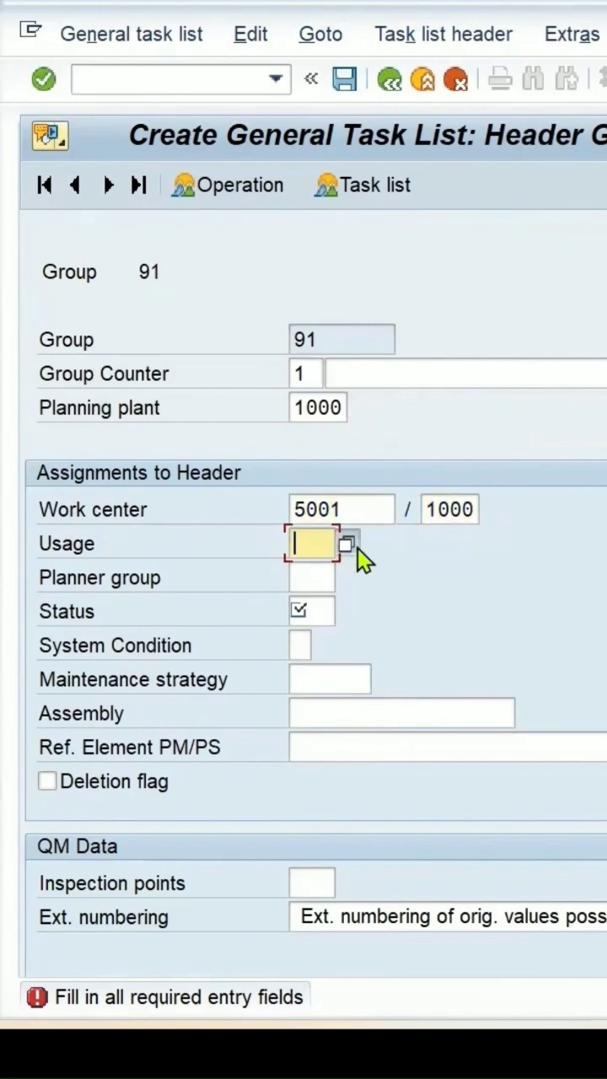
pyautogui.click(344, 545)
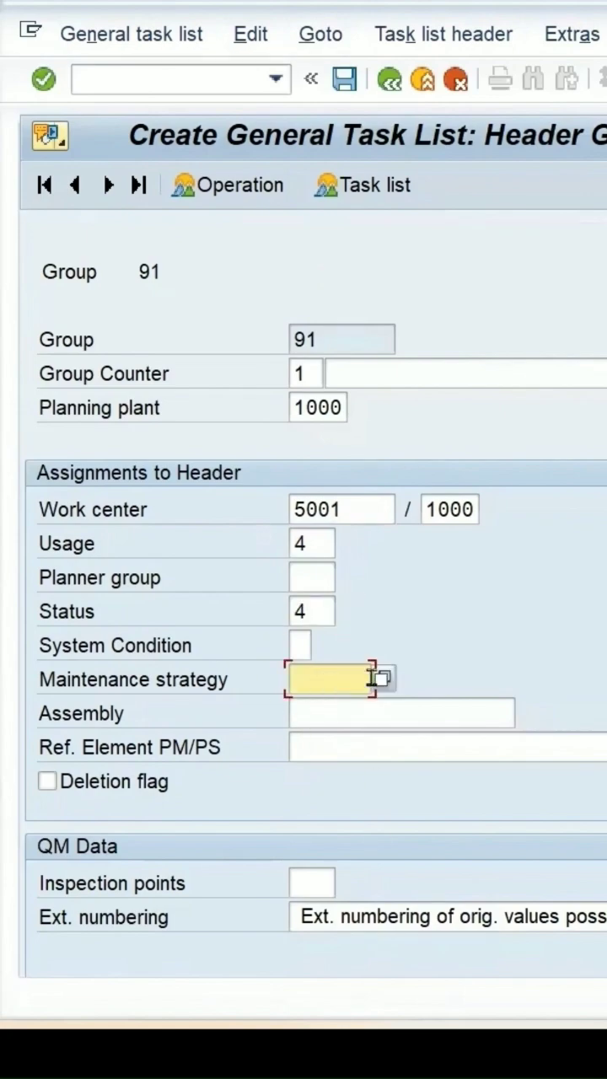
pyautogui.click(381, 678)
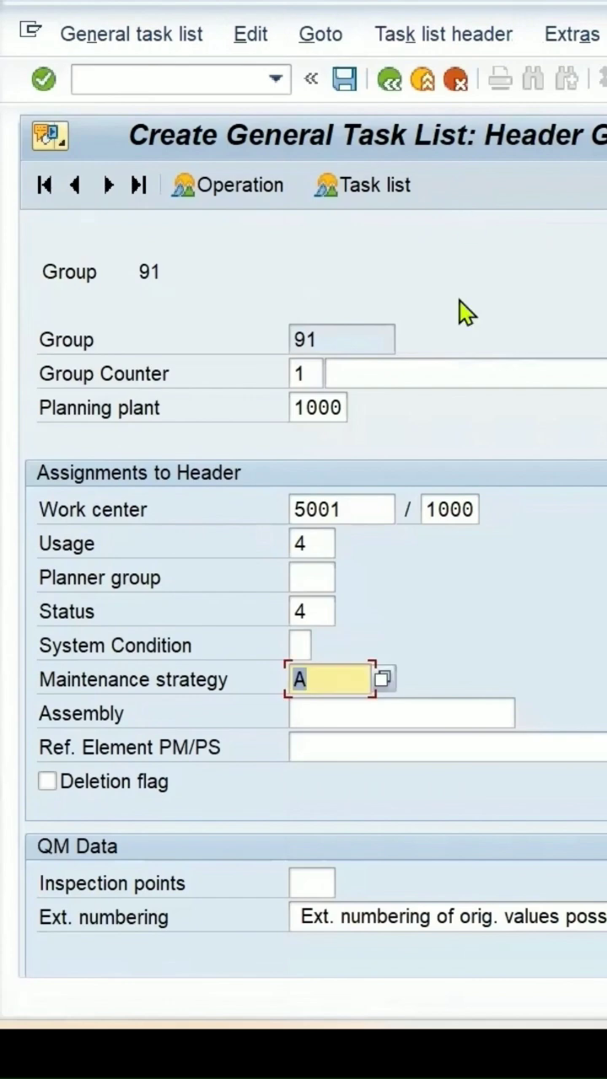
pyautogui.moveTo(330, 931)
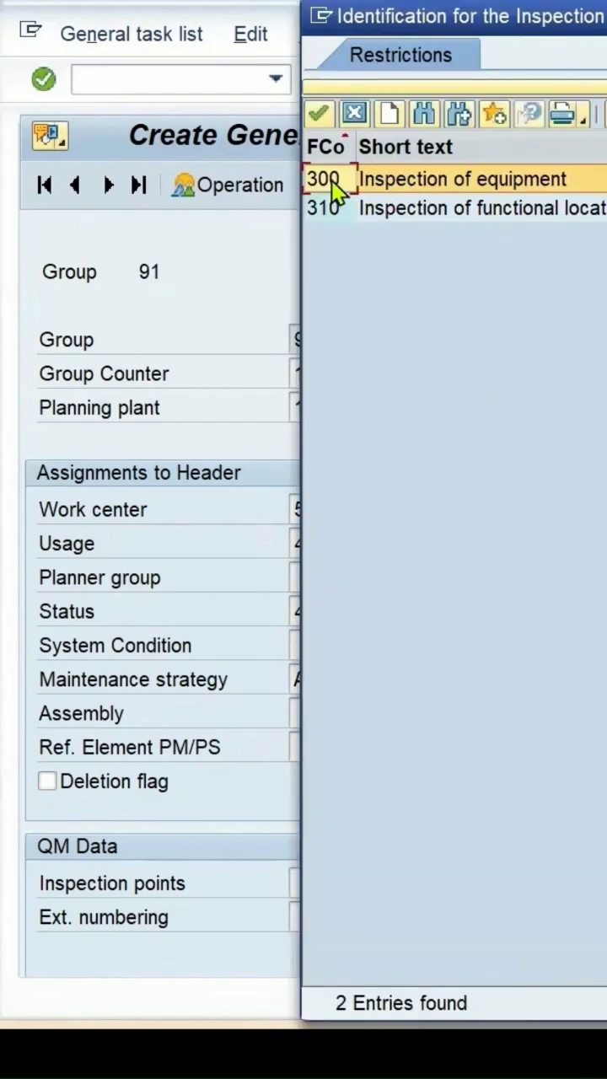
# Step: Choose inspection points 300 (equipment inspection) from the value help and confirm the header
pyautogui.doubleClick(323, 179)
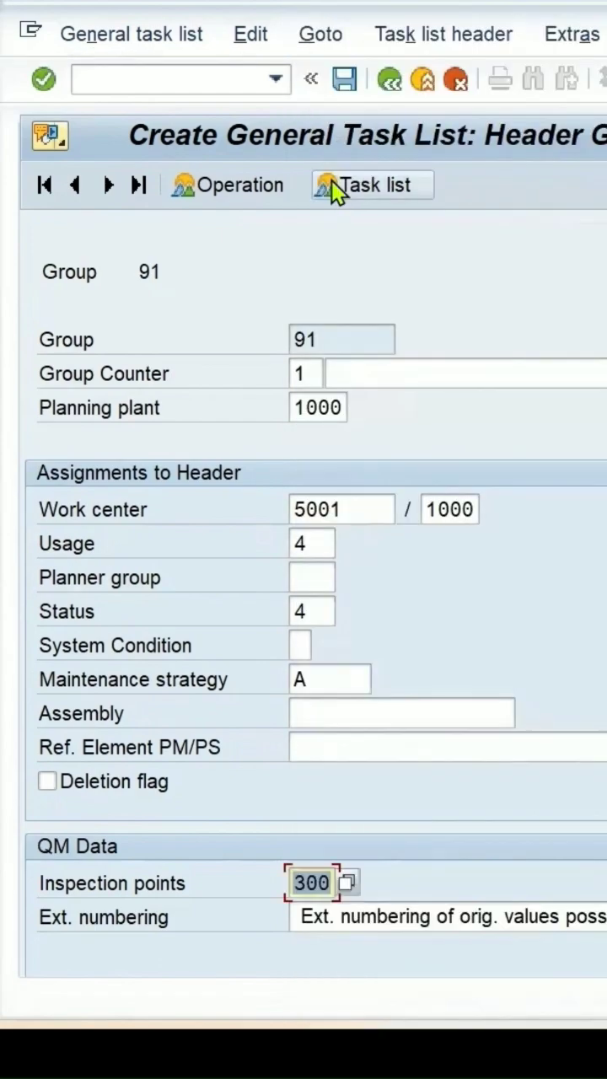
pyautogui.click(371, 185)
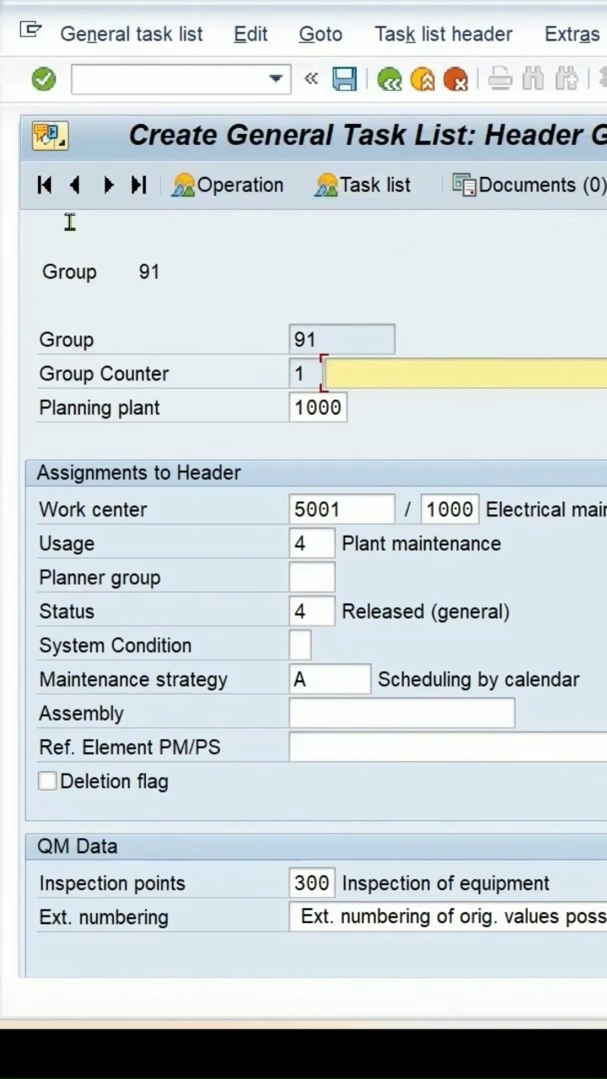
# Step: Set operation 0010 to control key QM01 with description Inspection1 and show its maintenance packages
pyautogui.click(230, 185)
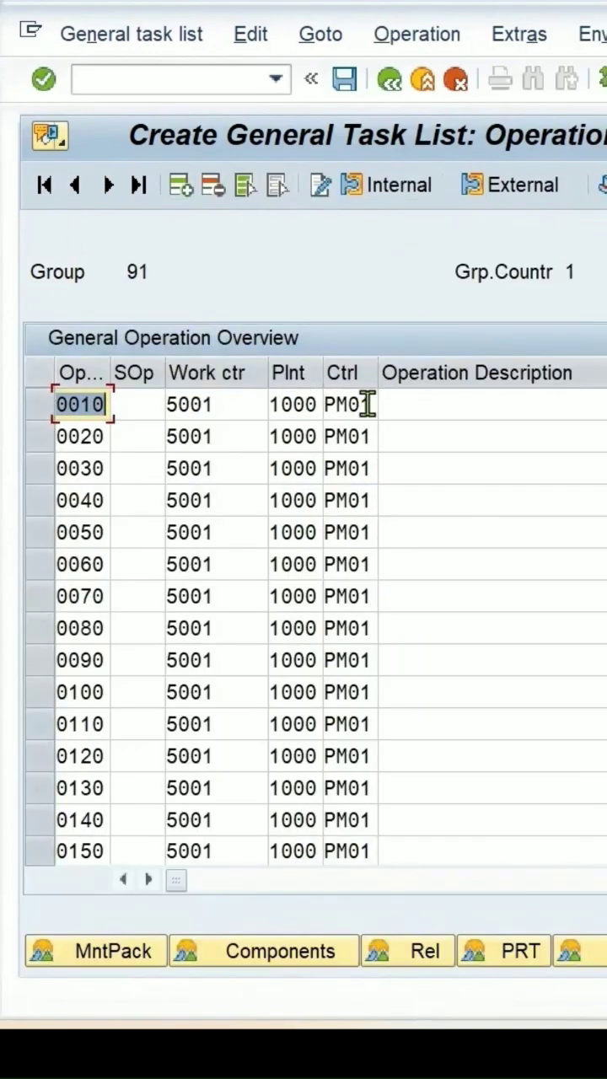
pyautogui.write('q')
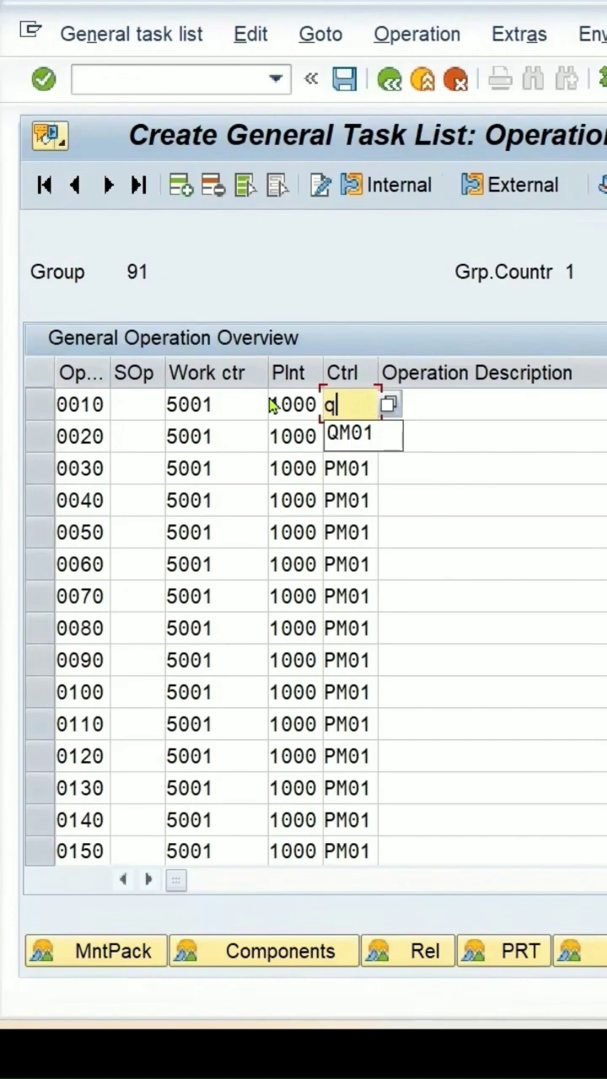
pyautogui.write('m0')
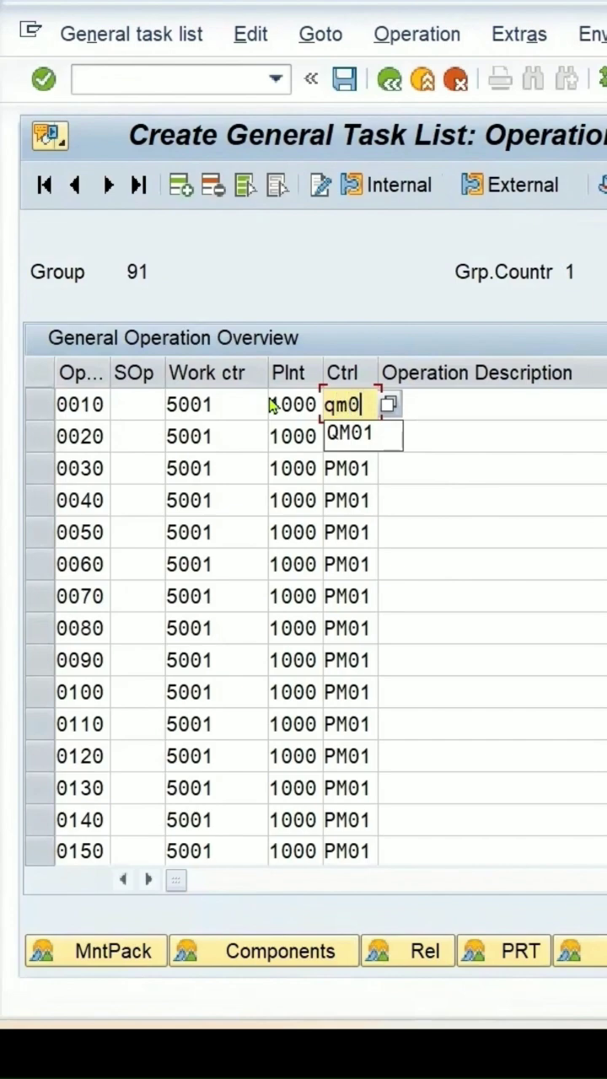
pyautogui.write('1')
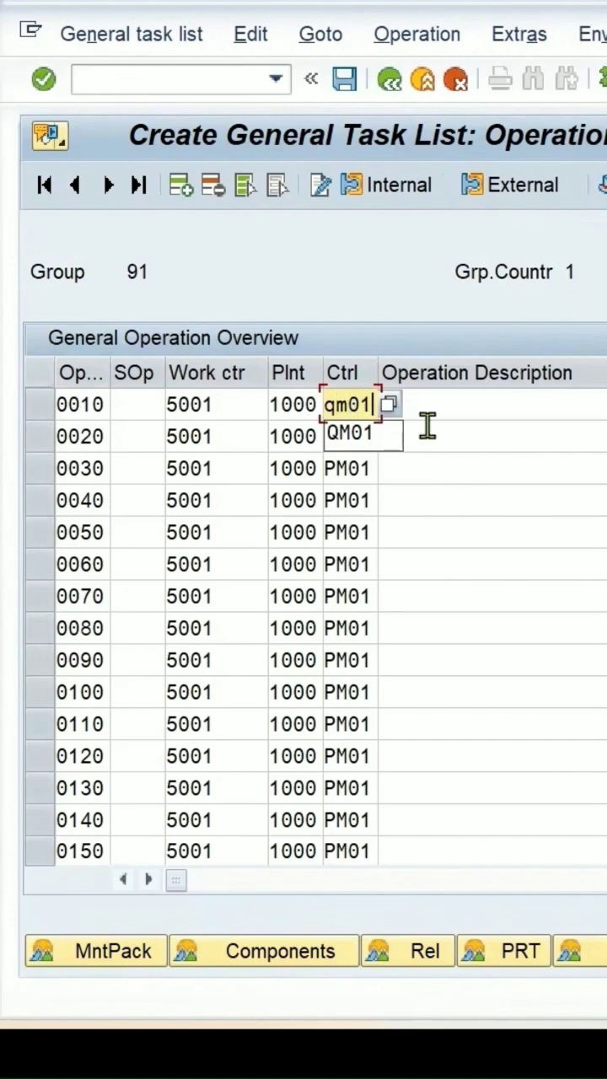
pyautogui.write('Inspection1')
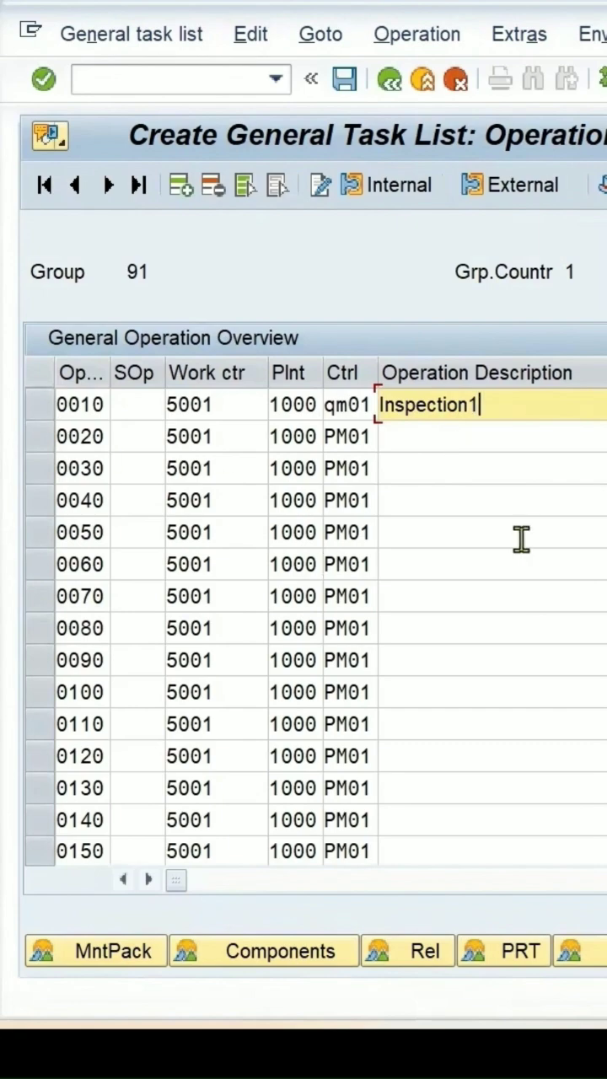
pyautogui.click(78, 404)
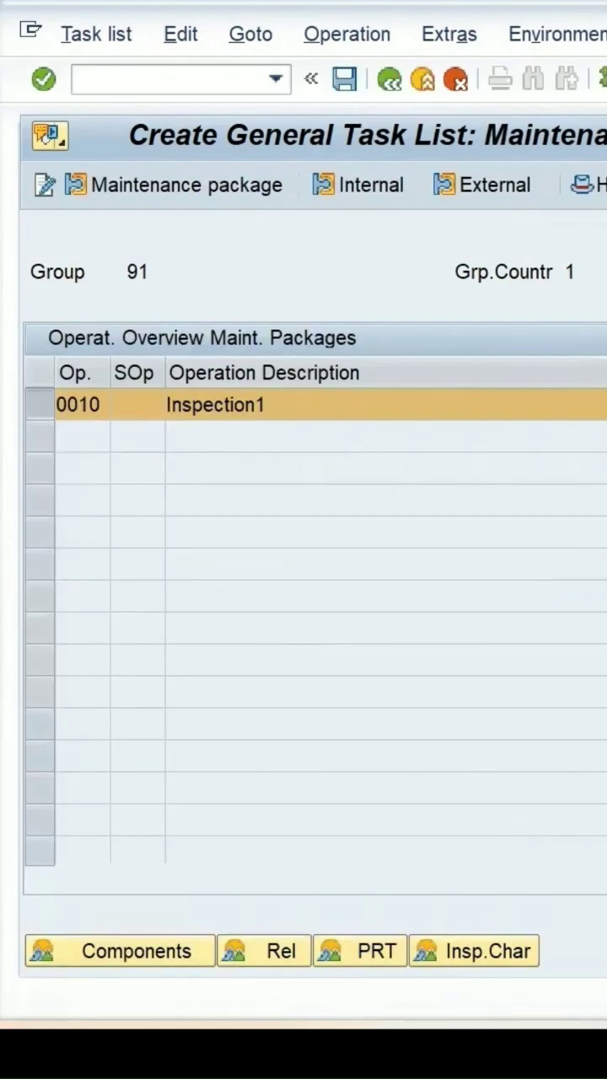
pyautogui.moveTo(195, 944)
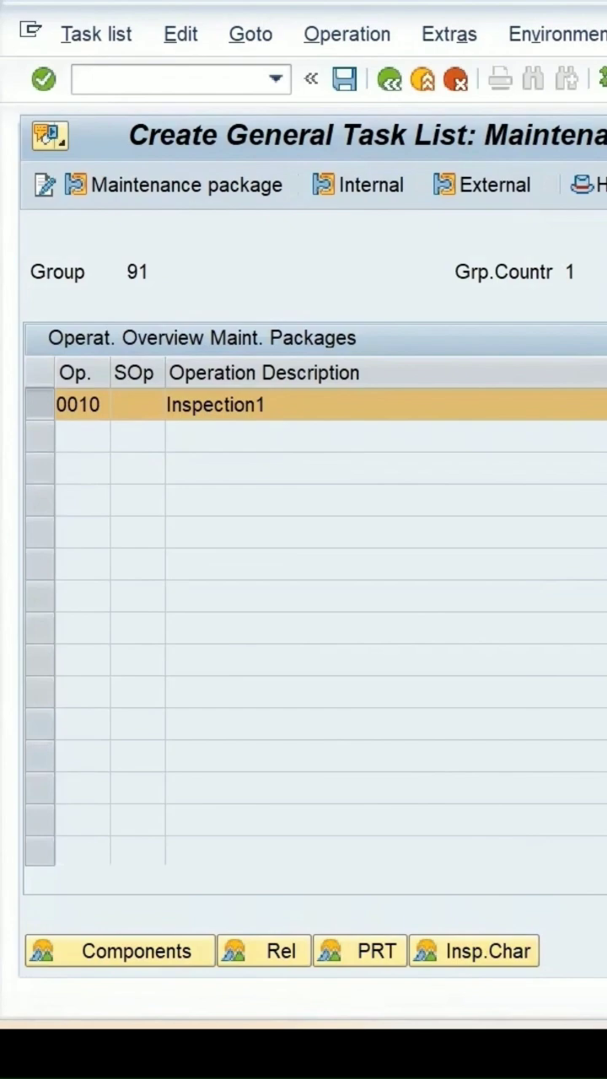
# Step: Show the inspection characteristics of operation 0010 Inspection1
pyautogui.click(479, 951)
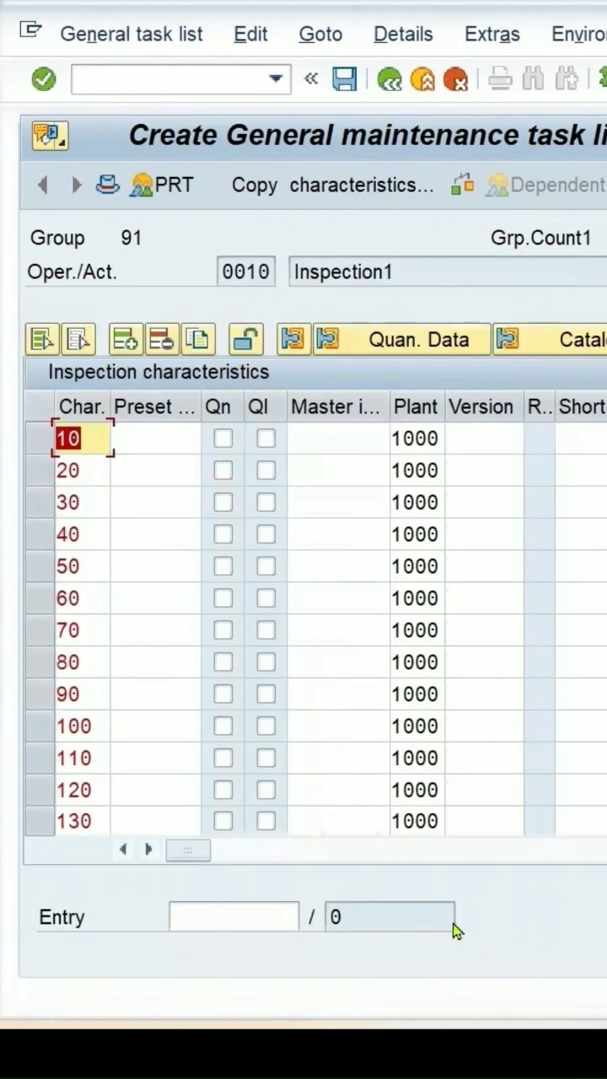
# Step: Assign master inspection characteristic EQTEST to characteristic 10, bringing up sampling procedure EQSP
pyautogui.write('EQTEST')
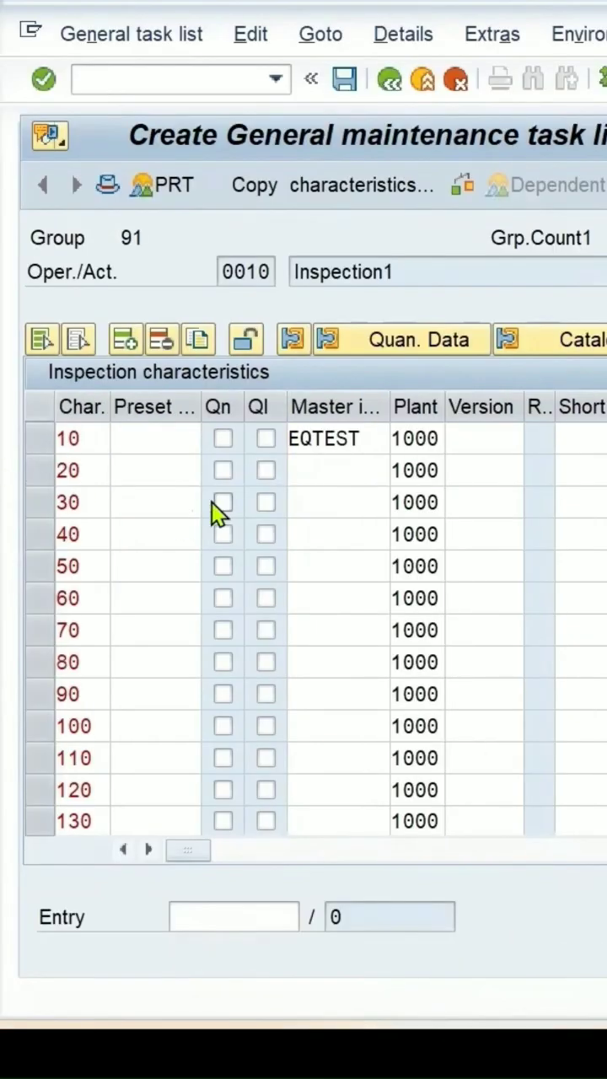
pyautogui.click(222, 439)
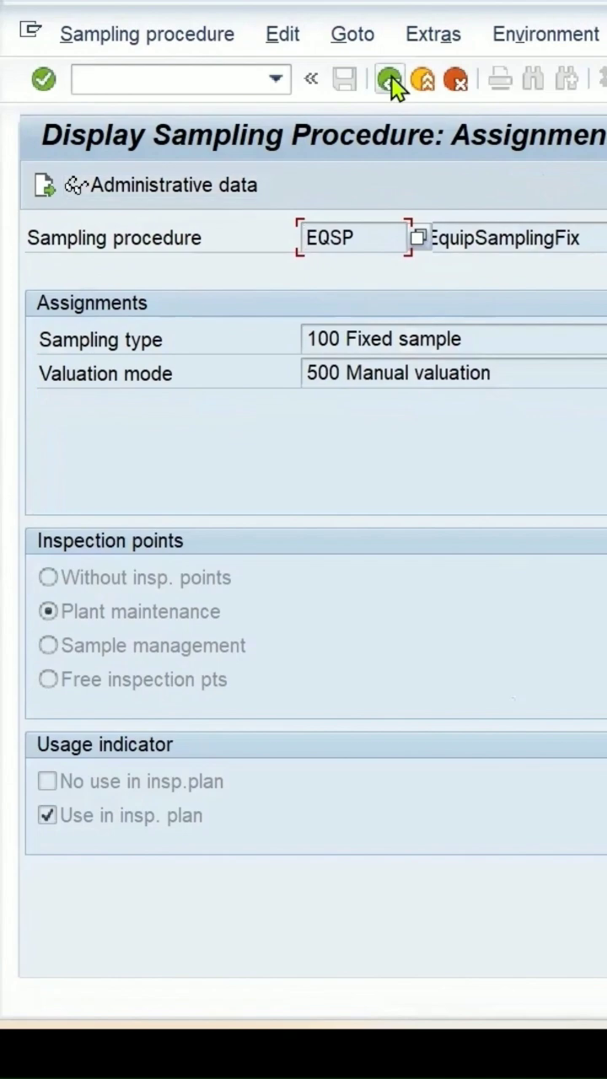
# Step: Return from the sampling procedure, save general task list 91 and view the save message details
pyautogui.click(384, 81)
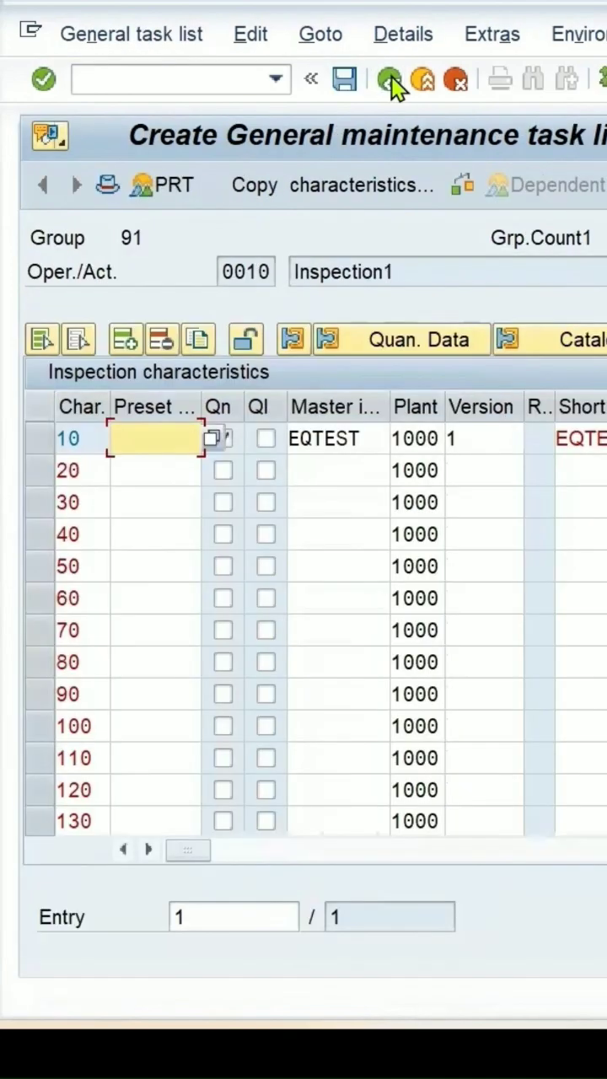
pyautogui.moveTo(354, 98)
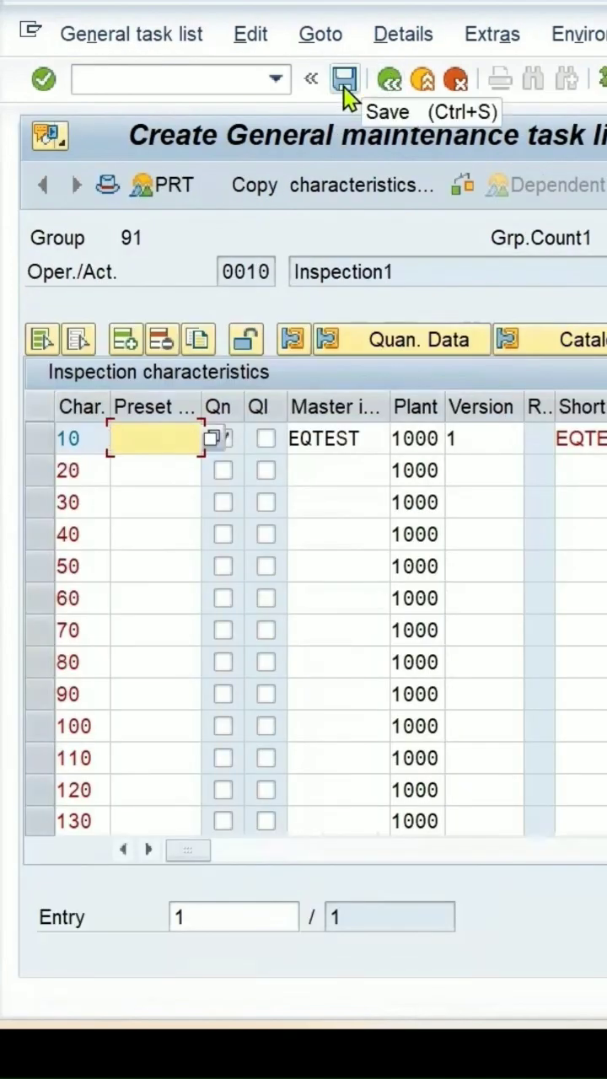
pyautogui.click(348, 77)
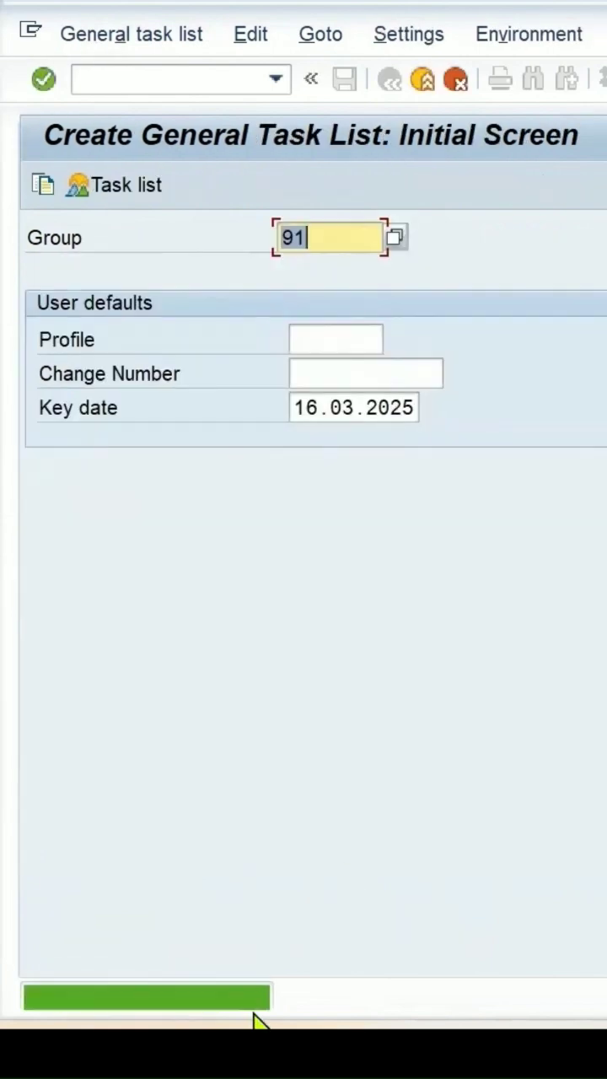
pyautogui.click(349, 78)
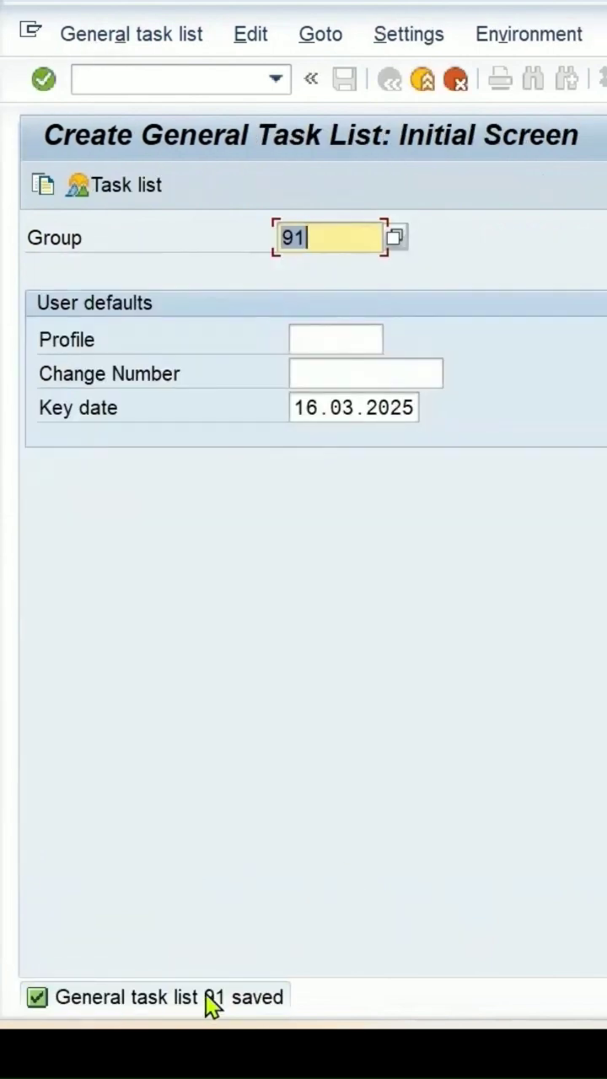
pyautogui.click(210, 998)
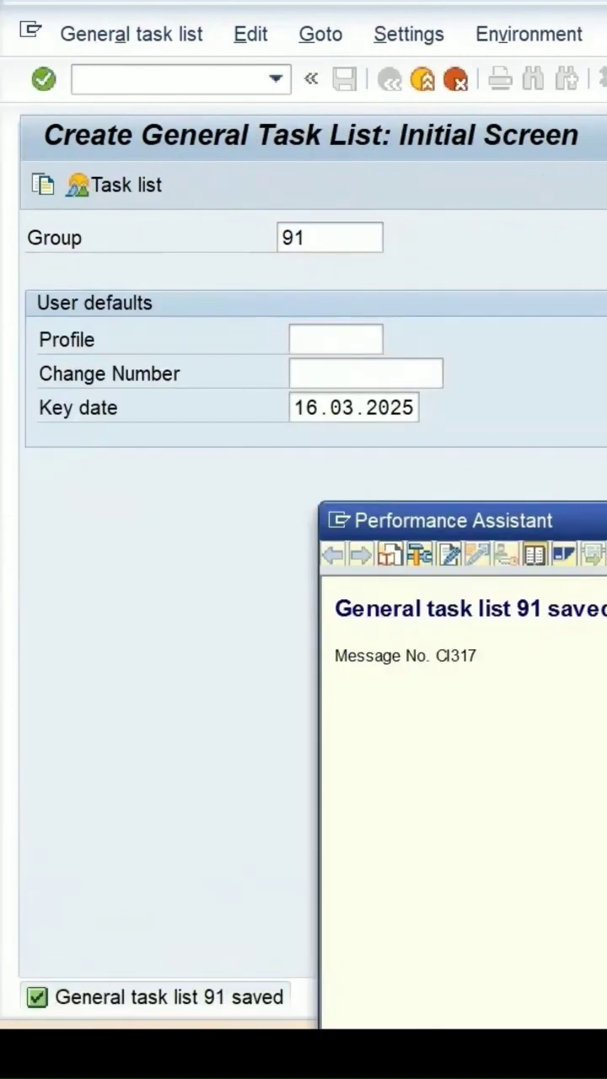